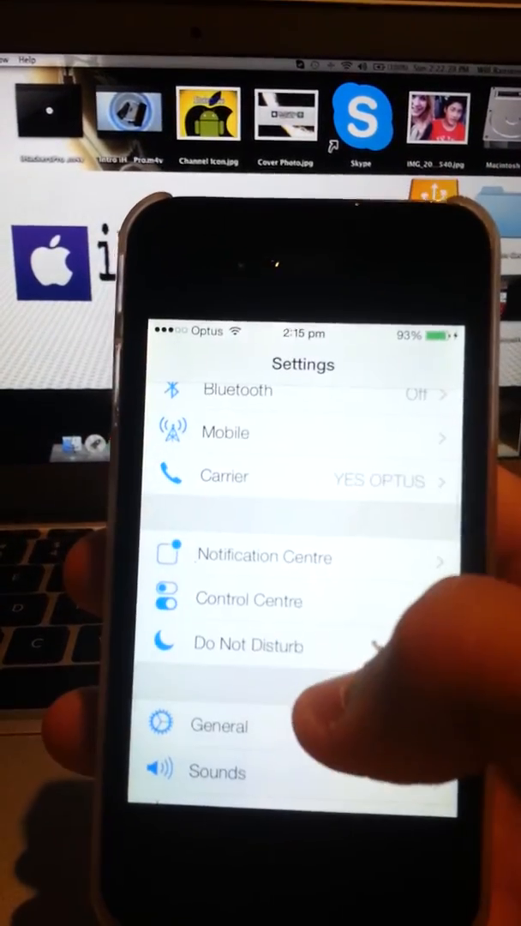
- View the iPhone's software details under Settings > General
{"action": "left_click", "coordinate": [218, 725]}
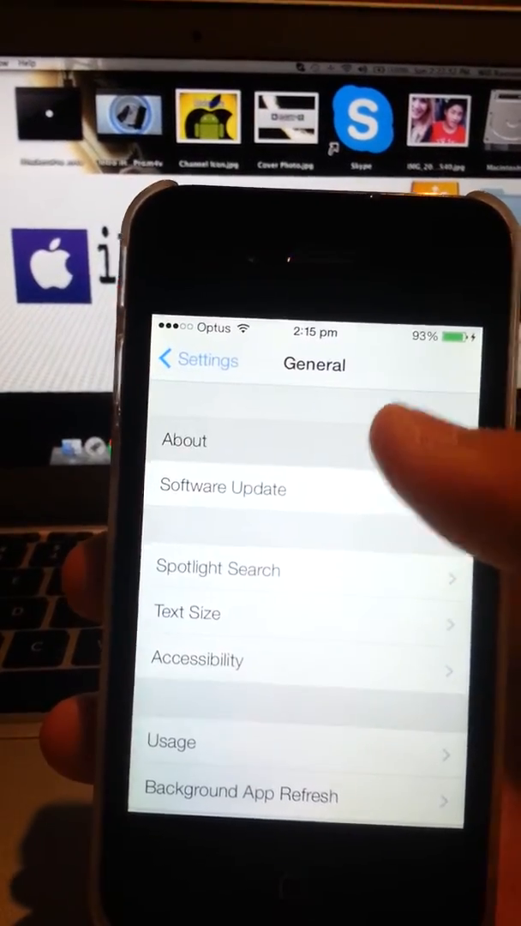
{"action": "left_click", "coordinate": [184, 441]}
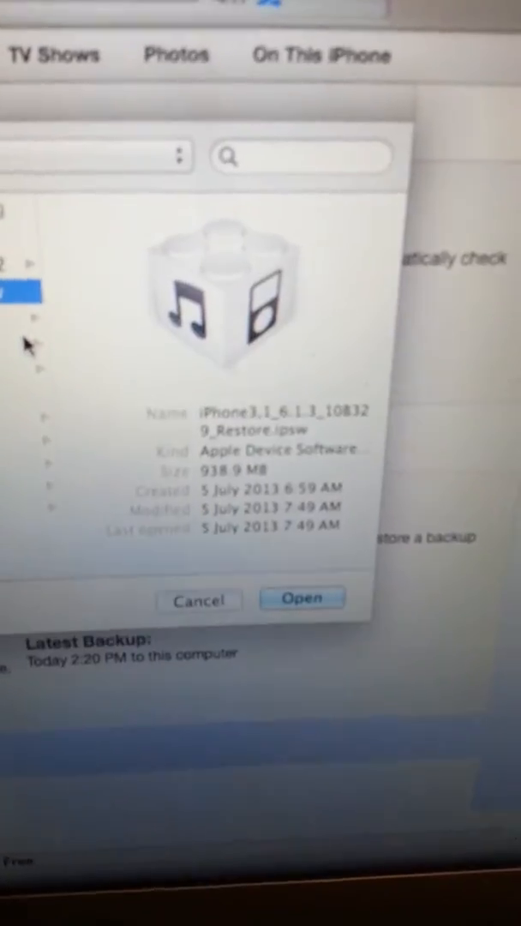
- Select the iPhone3,1 iOS 6.1.3 Restore .ipsw firmware file for the restore
{"action": "left_click", "coordinate": [302, 596]}
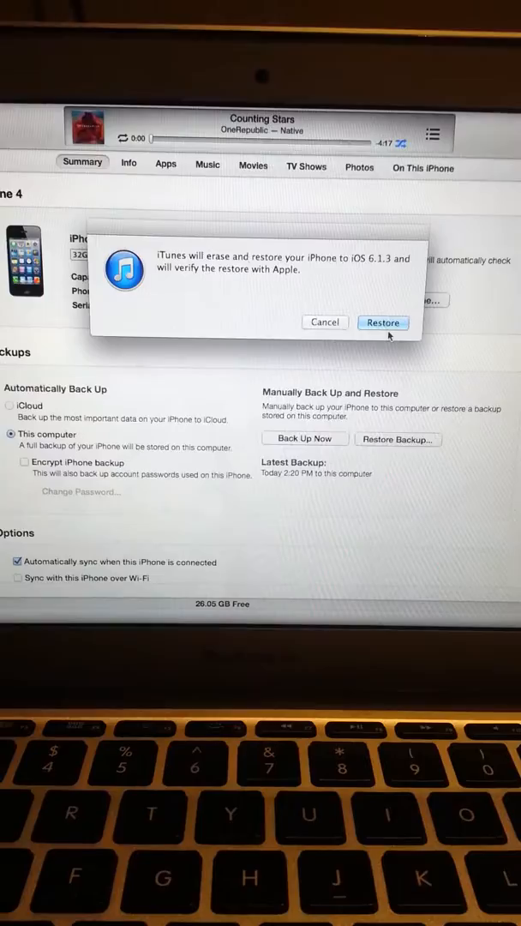
- Confirm erasing and restoring to iOS 6.1.3 and choose Don't Apply for changed settings
{"action": "left_click", "coordinate": [383, 322]}
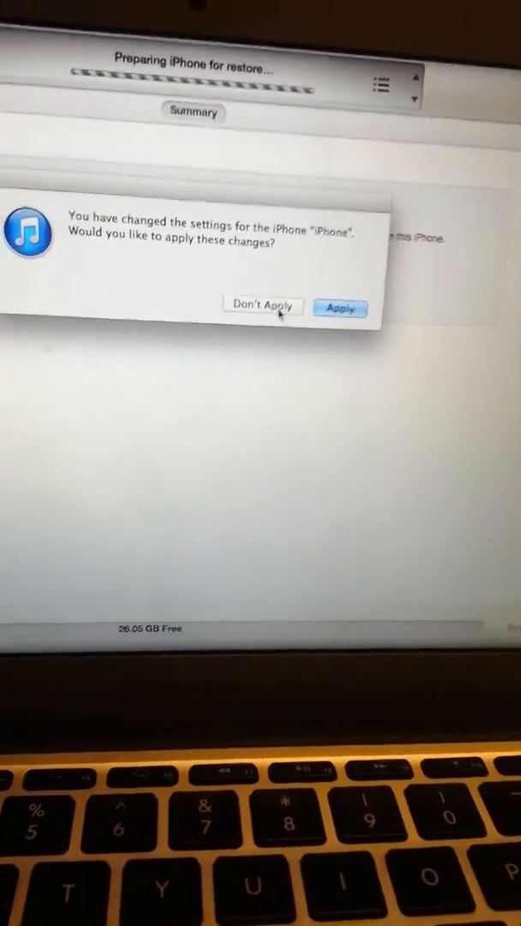
{"action": "left_click", "coordinate": [262, 305]}
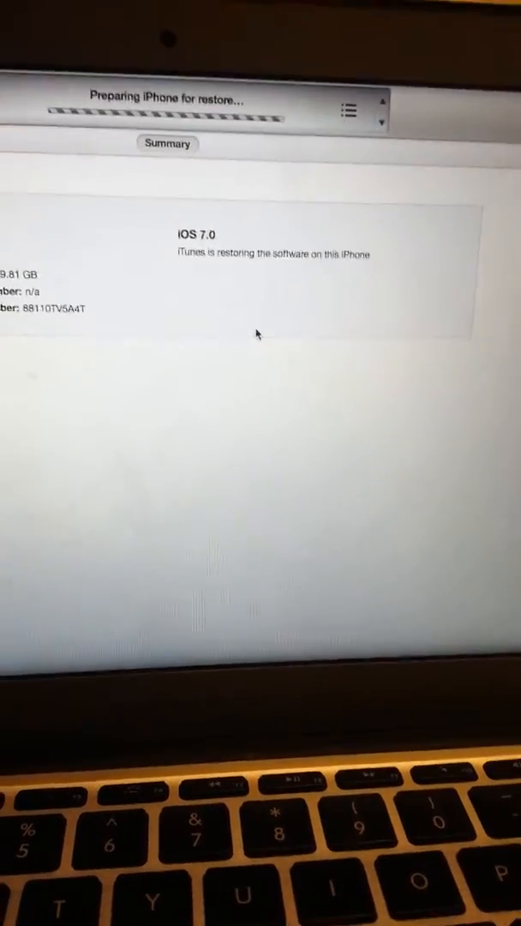